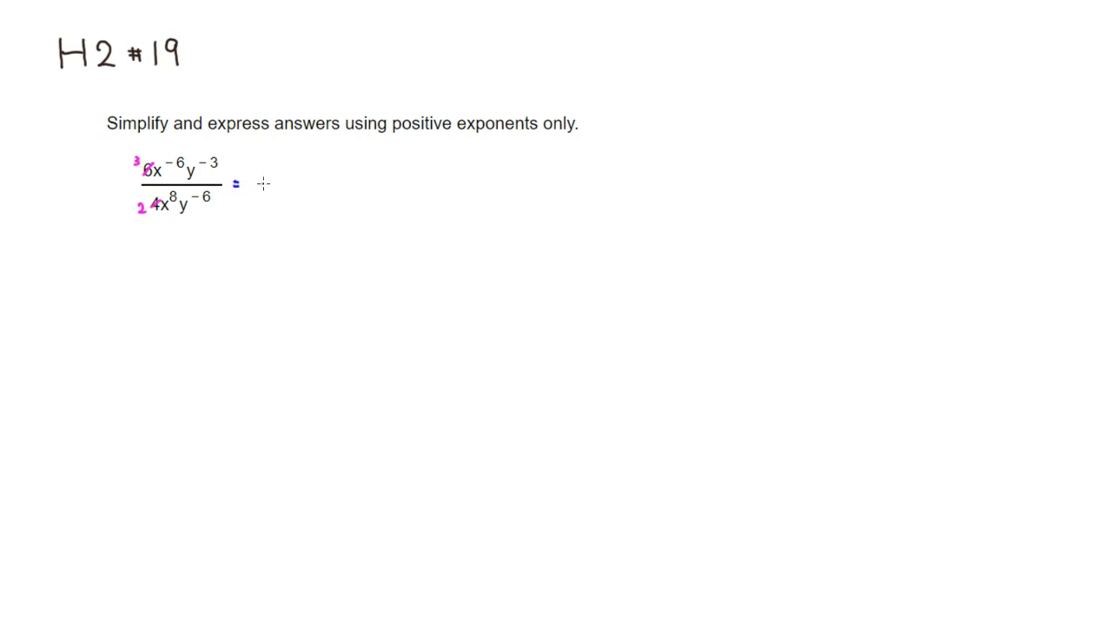
# - Draw the answer's fraction bar, write 3 over 2, and circle the reduced coefficients
pyautogui.moveTo(257, 183); pyautogui.dragTo(300, 183)
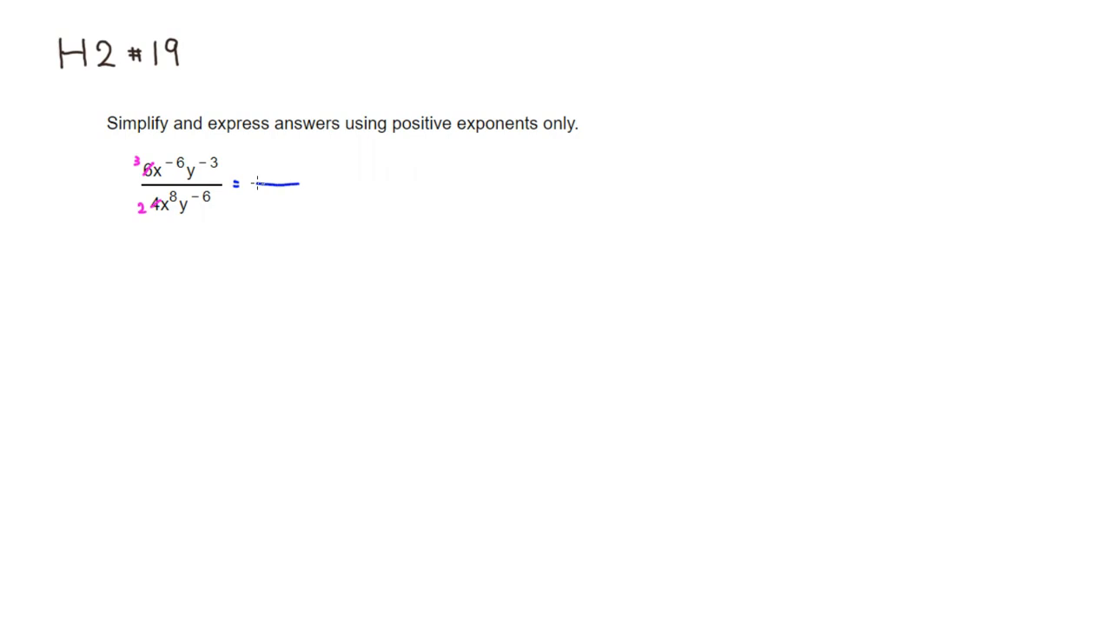
pyautogui.moveTo(269, 183); pyautogui.dragTo(332, 183)
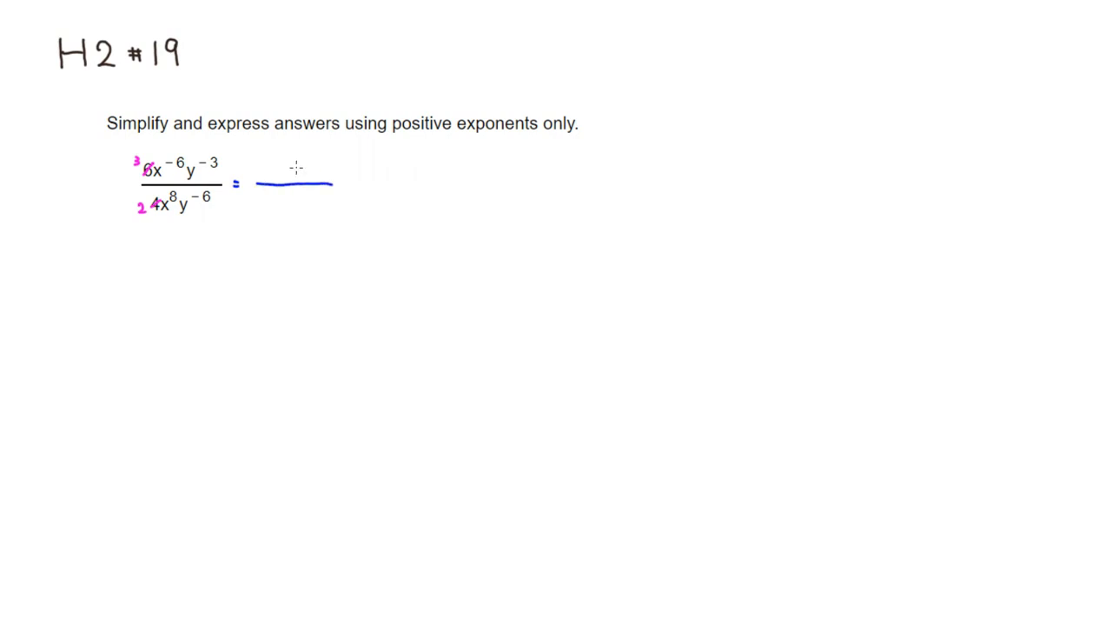
pyautogui.moveTo(159, 147)
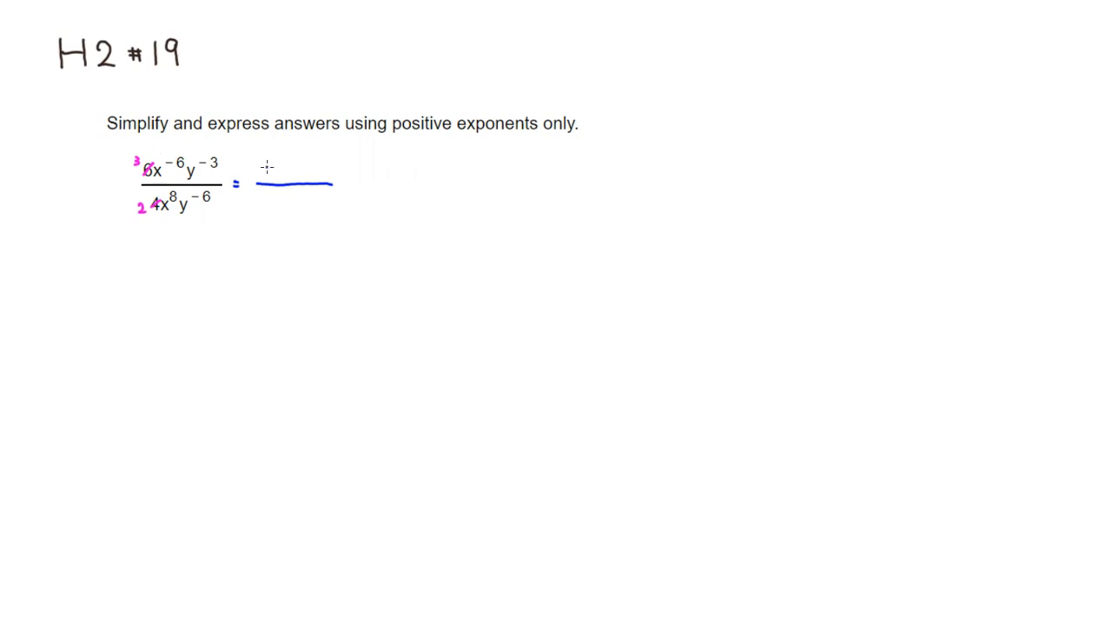
pyautogui.write('3')
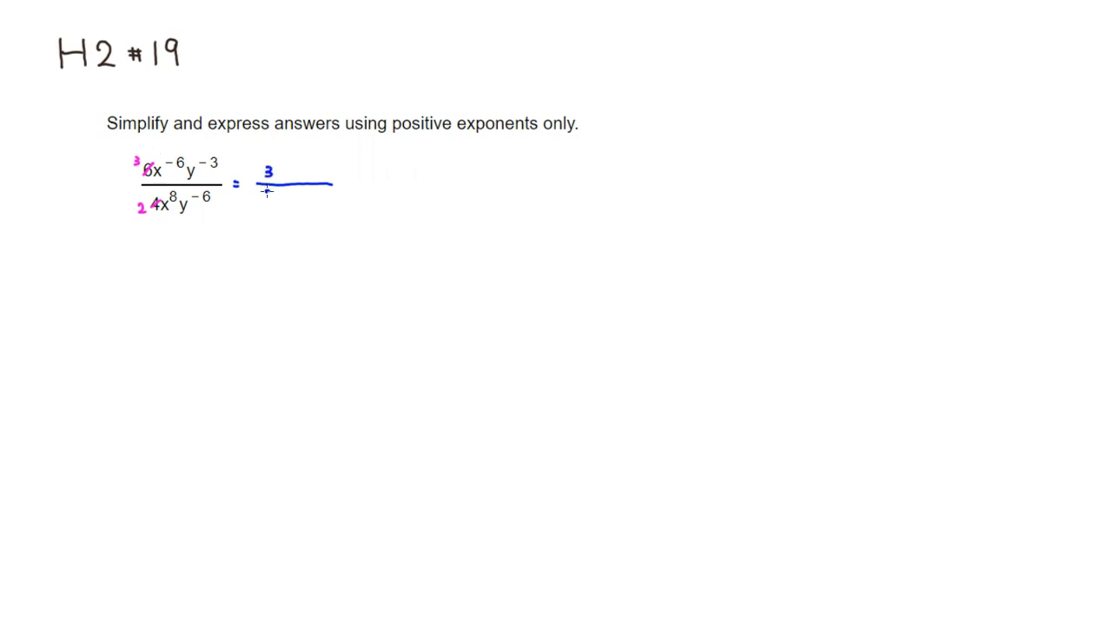
pyautogui.write('2')
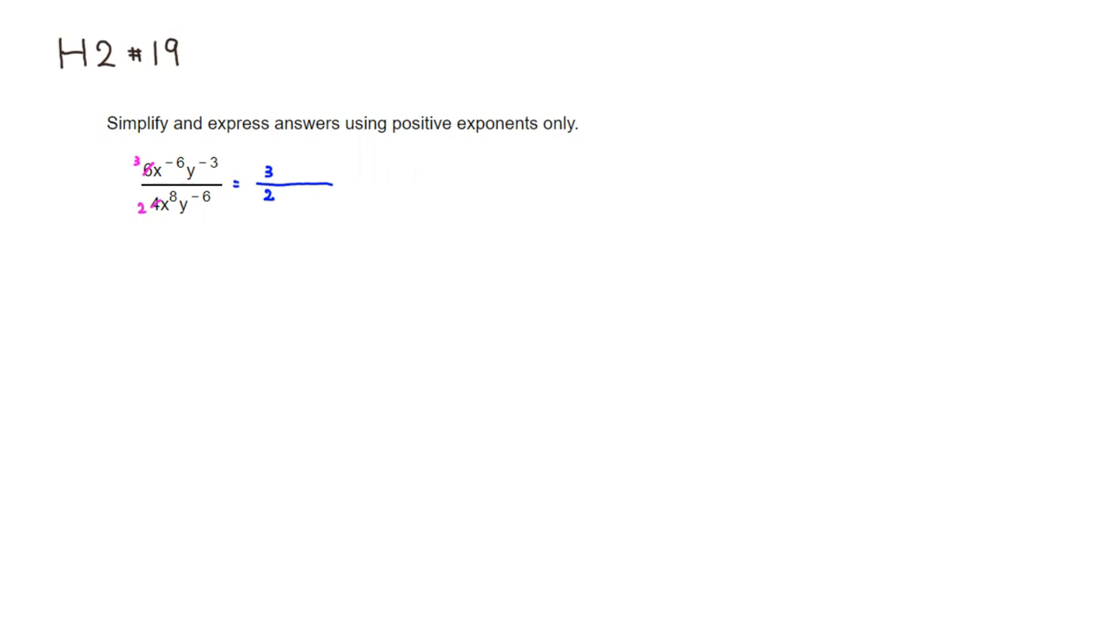
pyautogui.moveTo(139, 161); pyautogui.dragTo(147, 178)
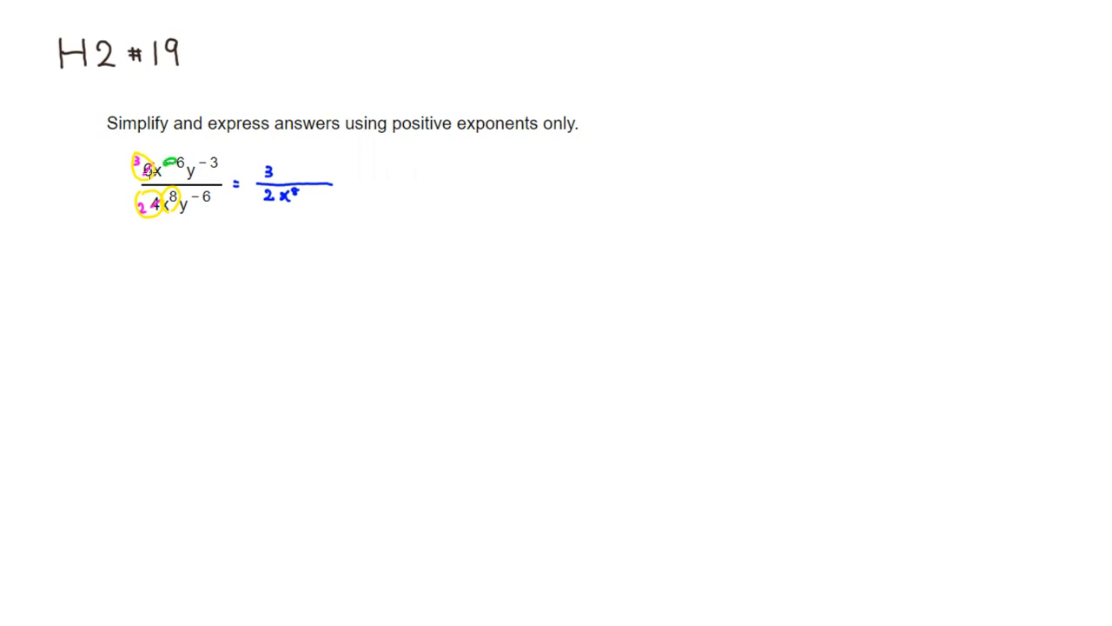
pyautogui.moveTo(148, 173)
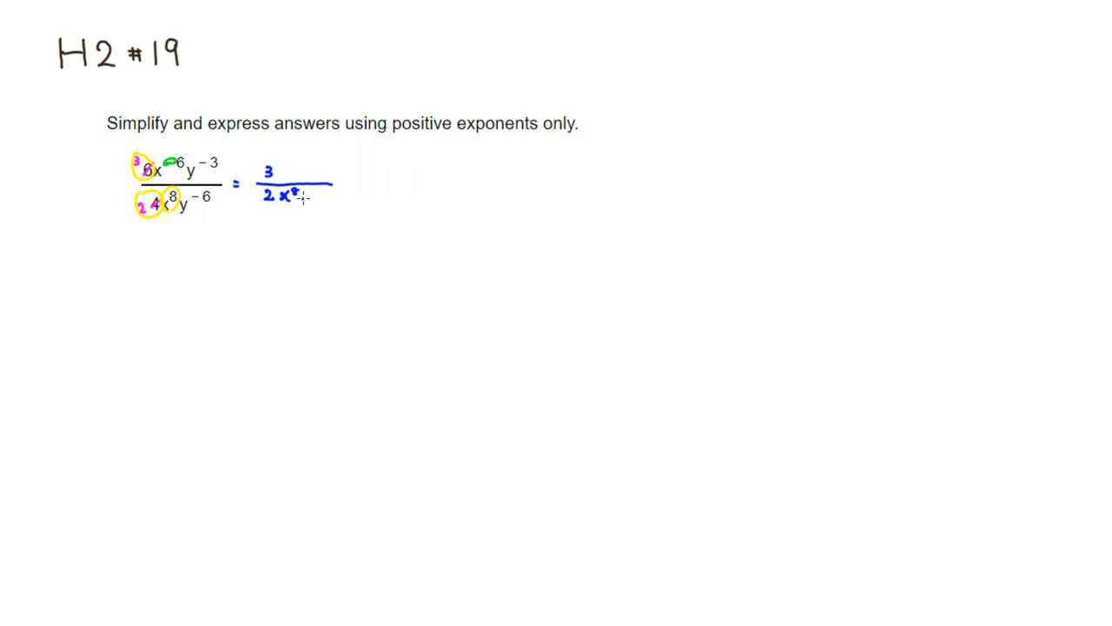
# - Circle the y^-3 and y^-6 factors and write the y terms into the answer
pyautogui.write('y')
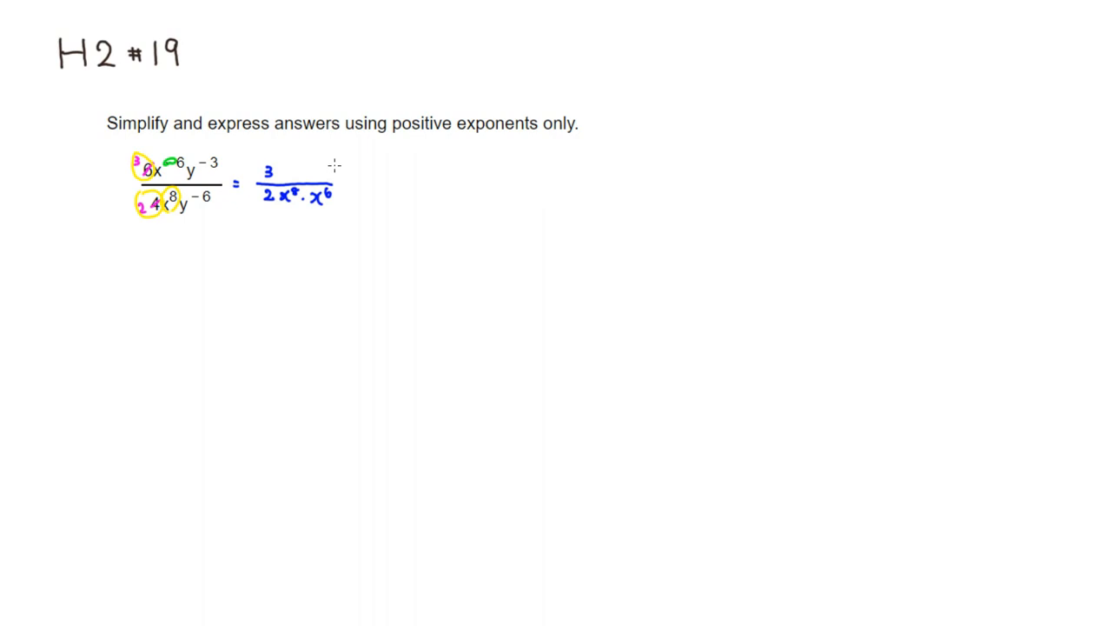
pyautogui.moveTo(168, 173)
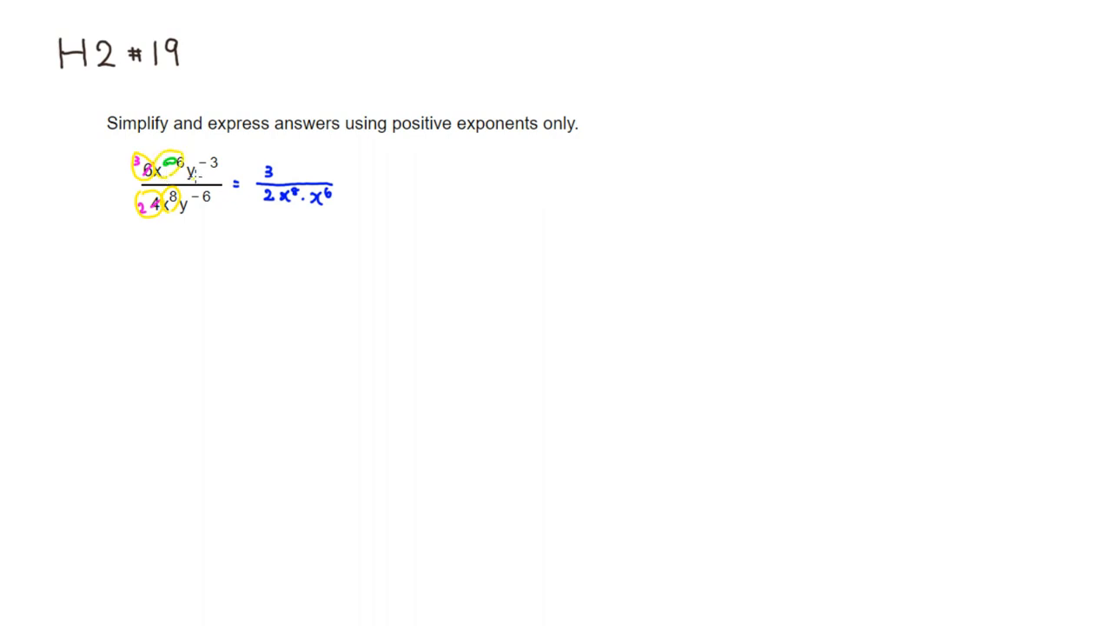
pyautogui.moveTo(182, 178); pyautogui.dragTo(209, 161)
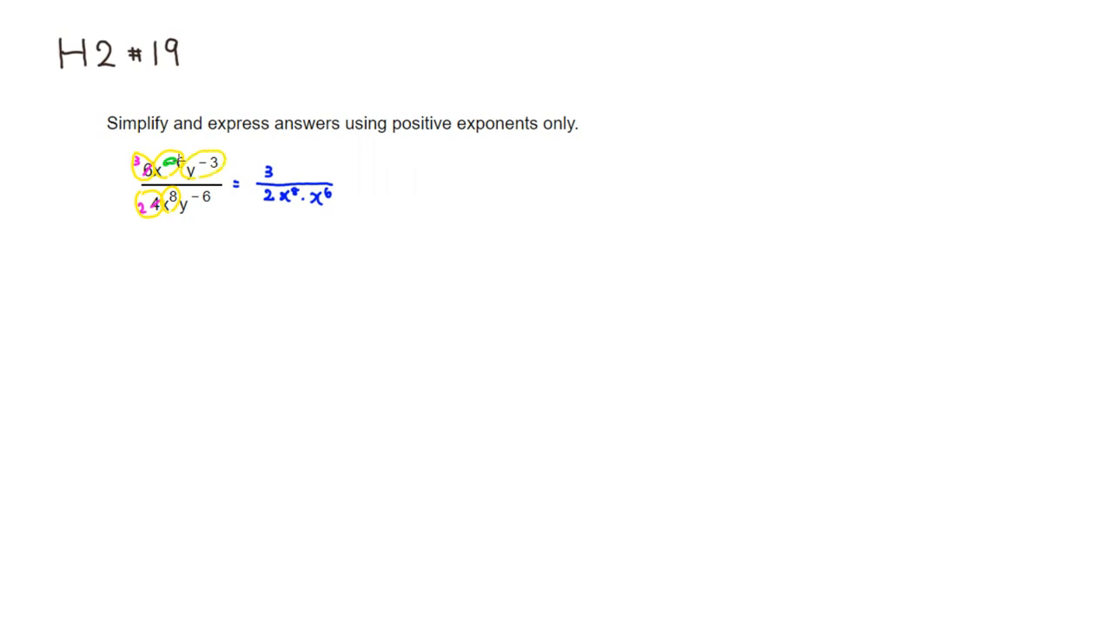
pyautogui.moveTo(339, 202)
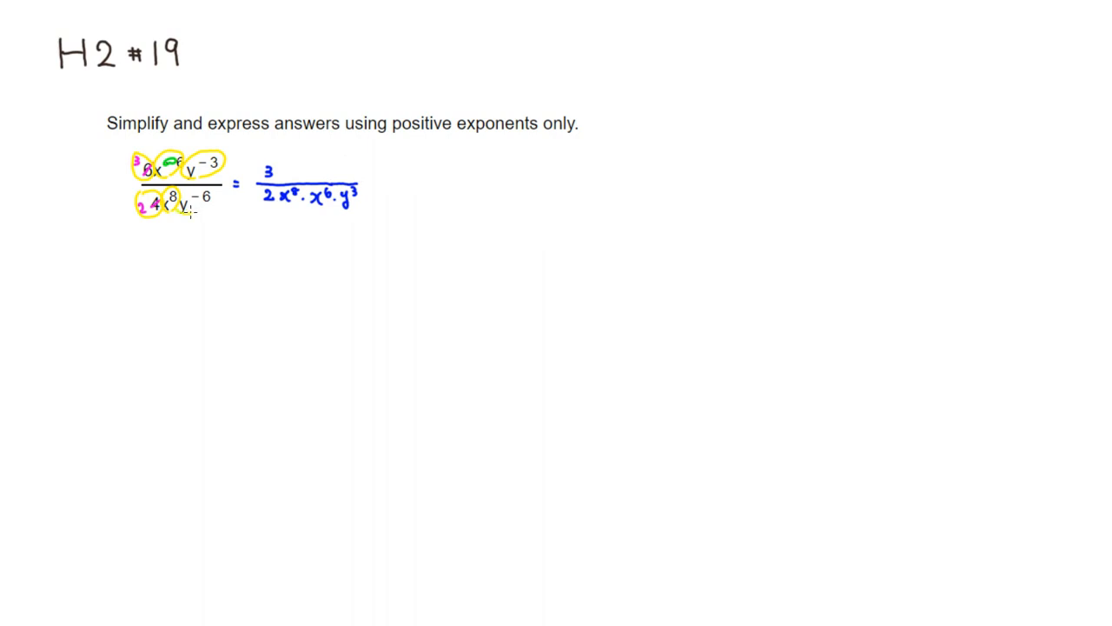
pyautogui.moveTo(182, 213); pyautogui.dragTo(200, 195)
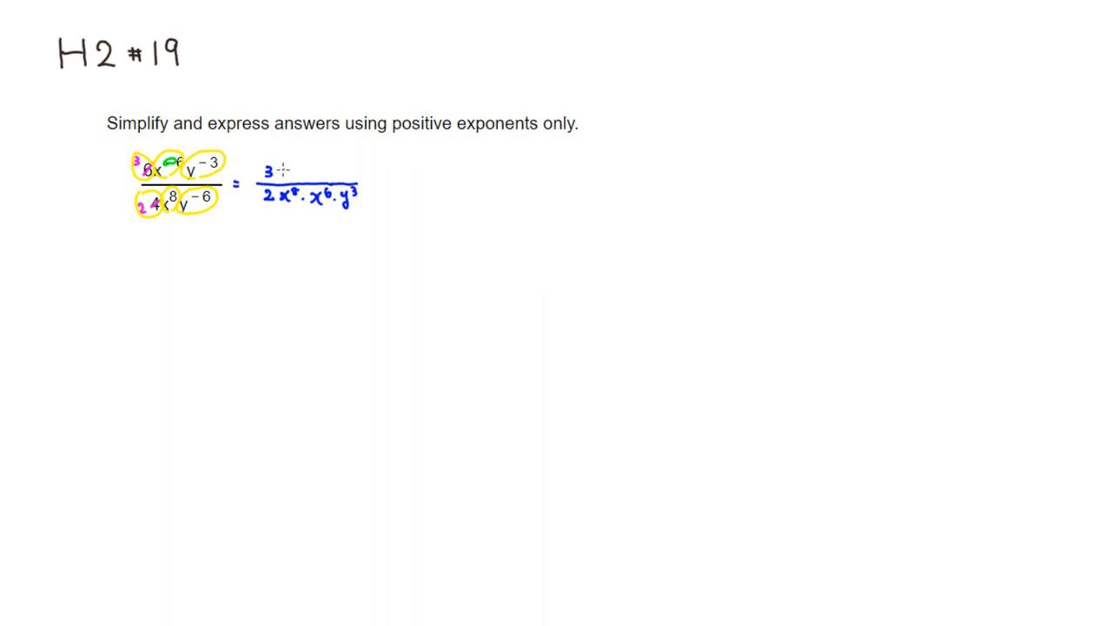
pyautogui.write('y')
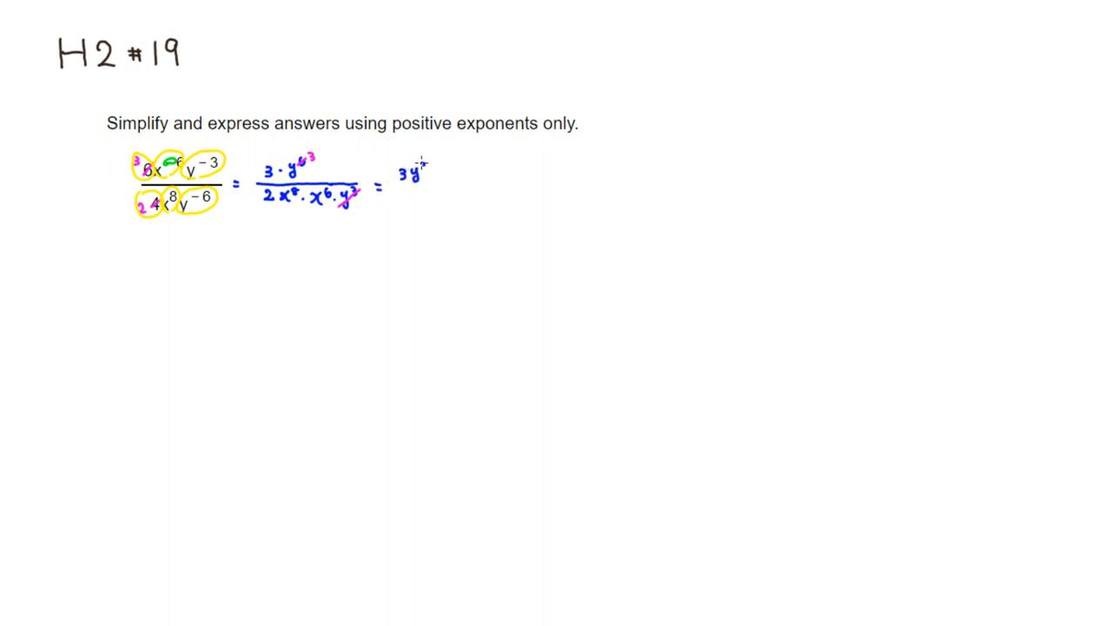
# - Draw the final fraction bar and write the exponent 14 for 3y^3 over 2x^14
pyautogui.moveTo(395, 185); pyautogui.dragTo(430, 185)
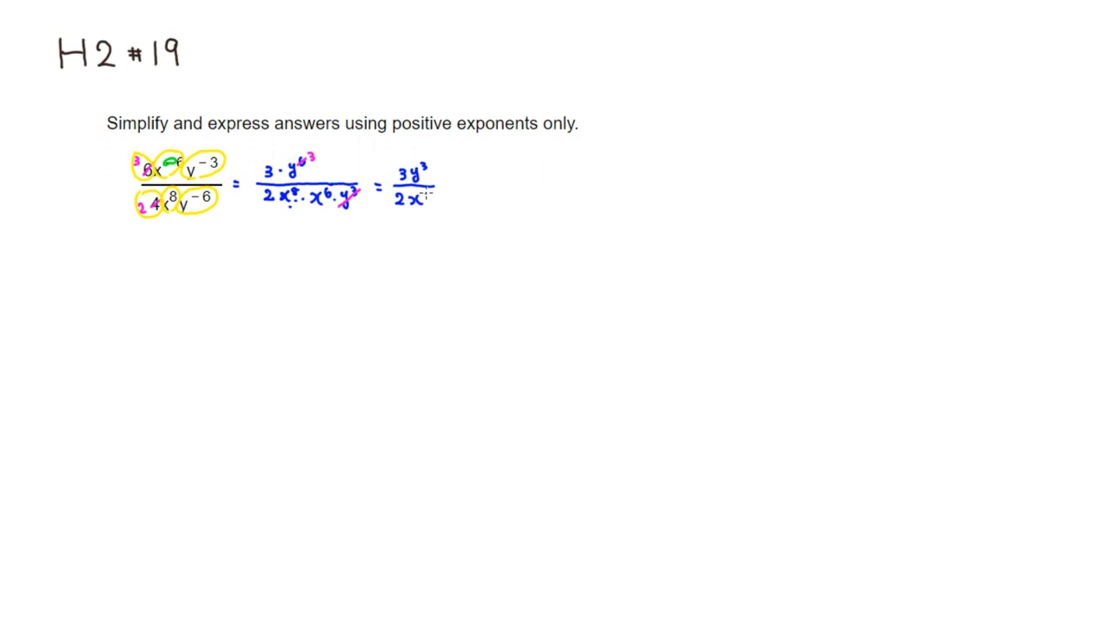
pyautogui.write('14')
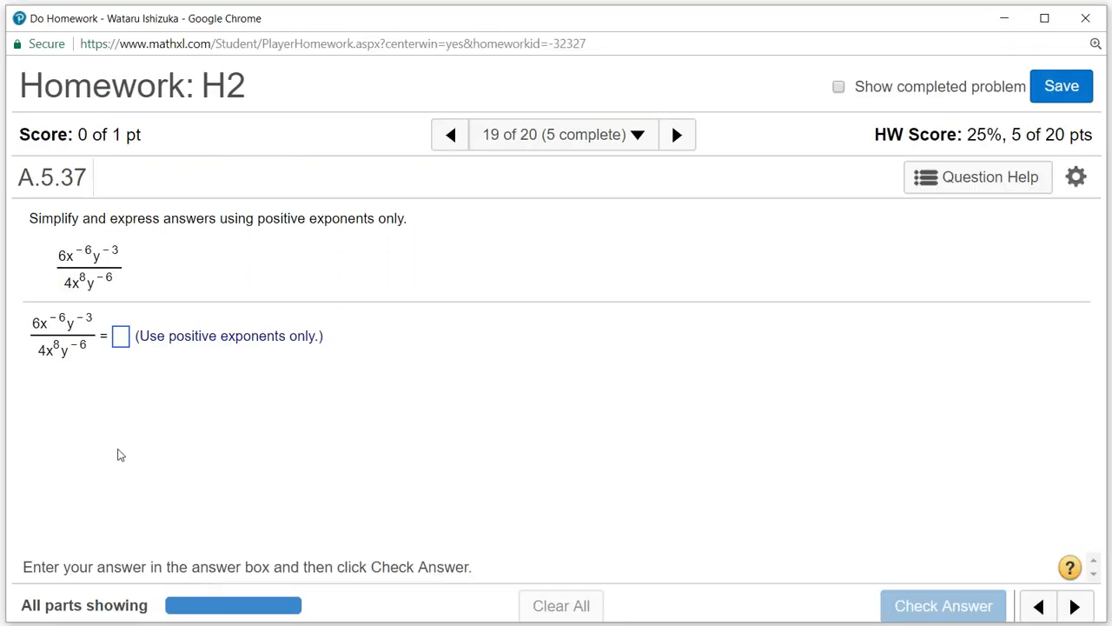
# - Enter 3y^3 over 2x^14 in problem 19's answer box and check it
pyautogui.click(121, 336)
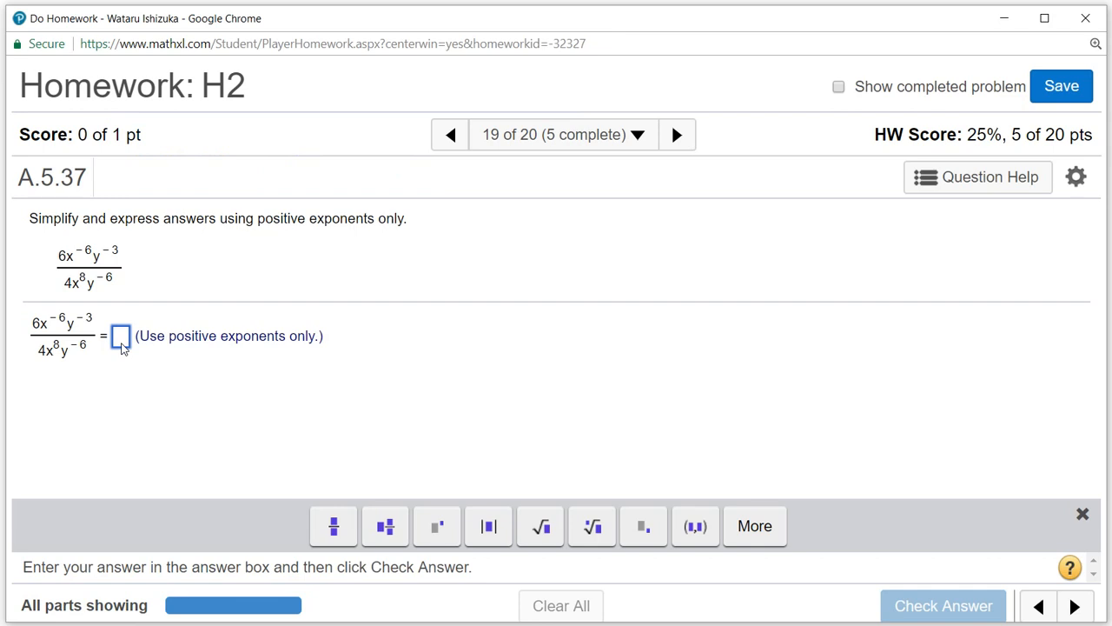
pyautogui.click(120, 336)
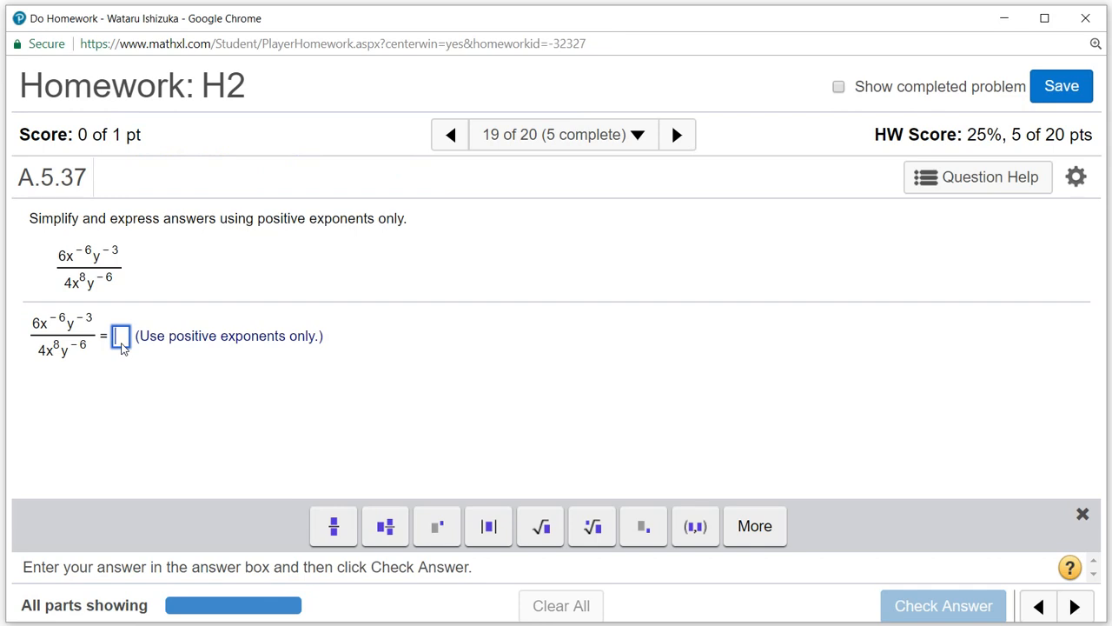
pyautogui.write('3y')
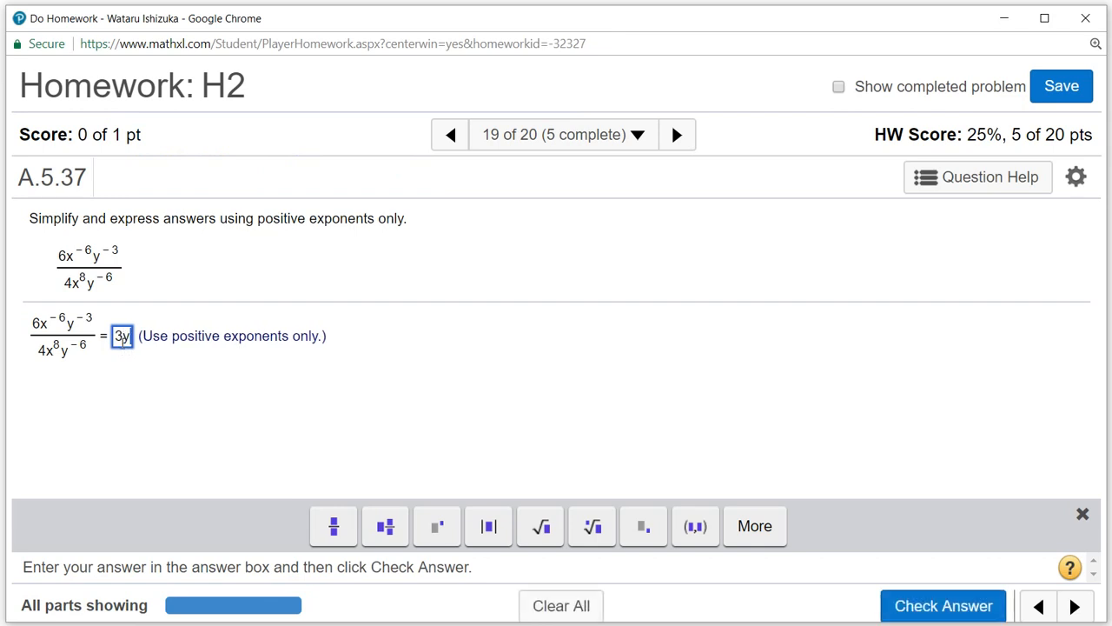
pyautogui.write('3')
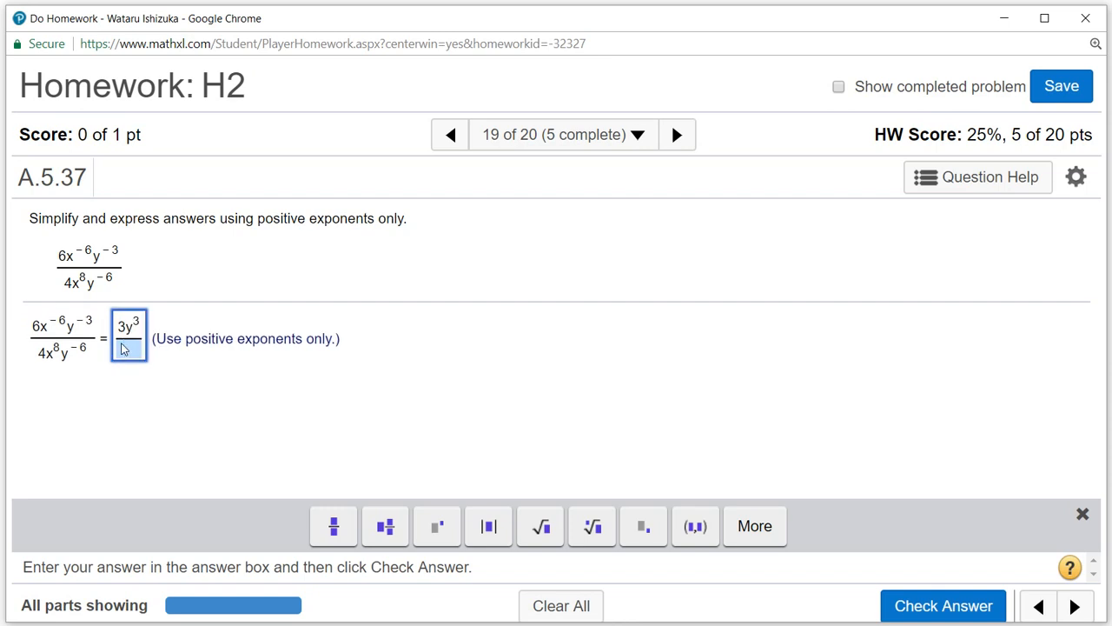
pyautogui.write('2')
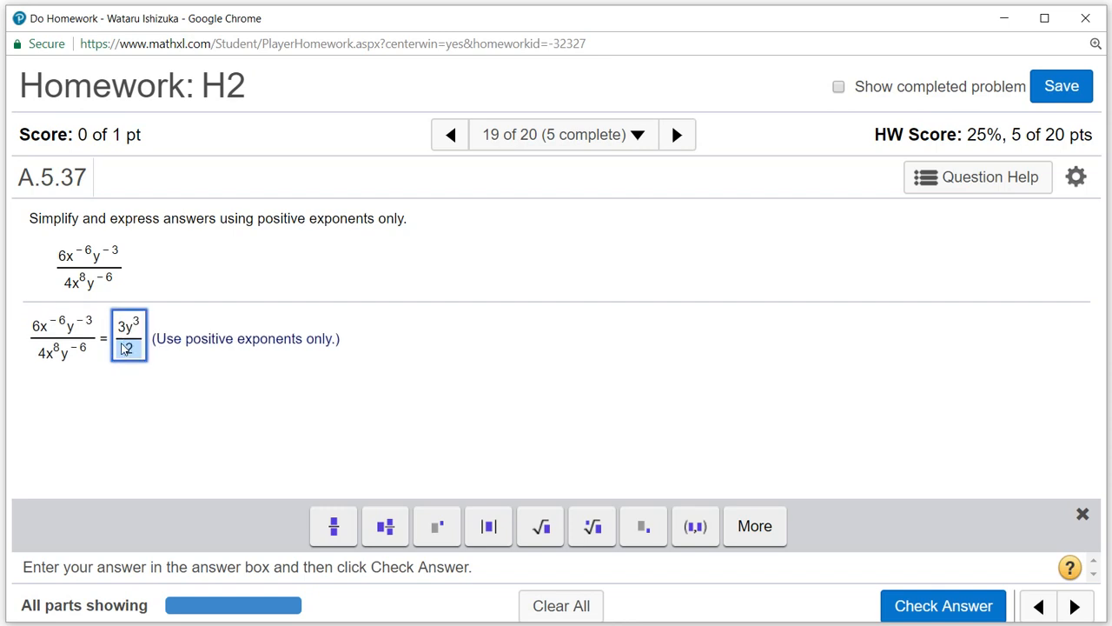
pyautogui.write('x')
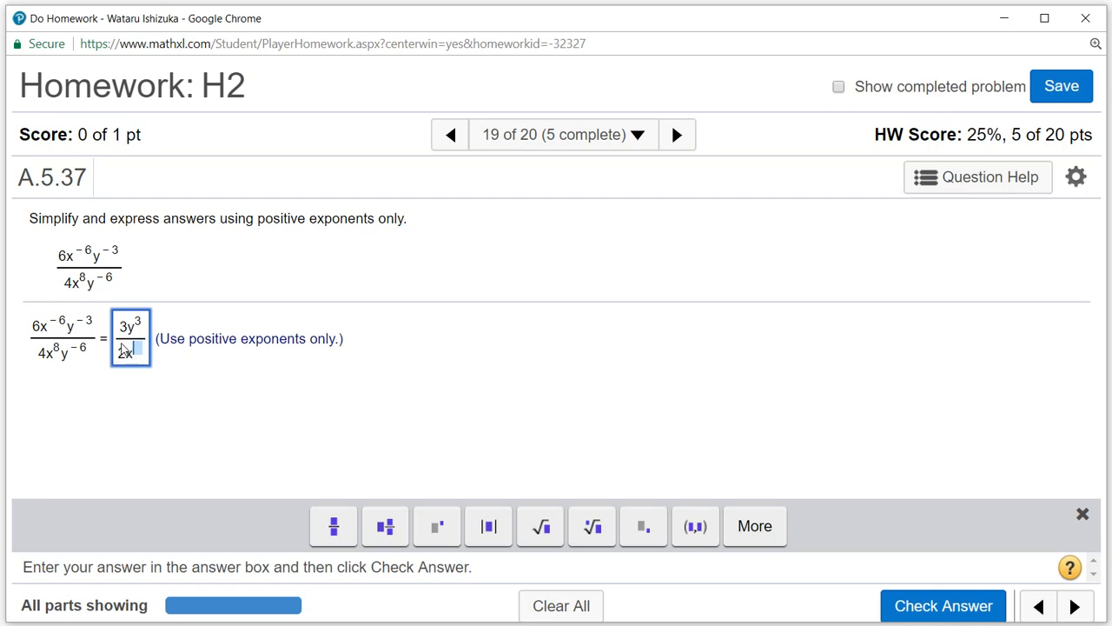
pyautogui.write('14')
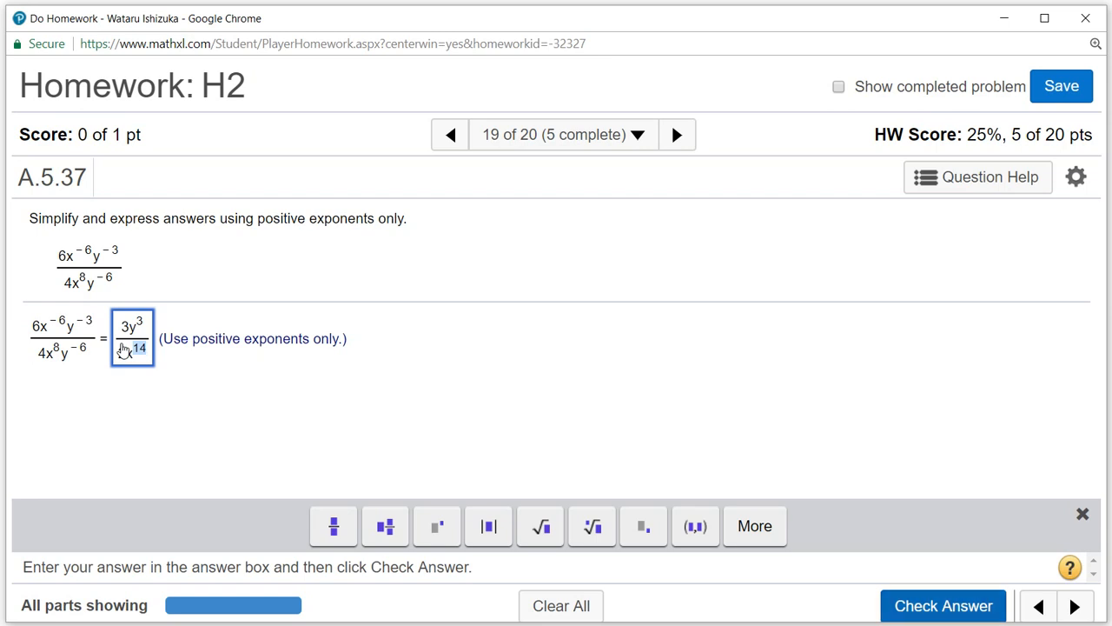
pyautogui.click(943, 606)
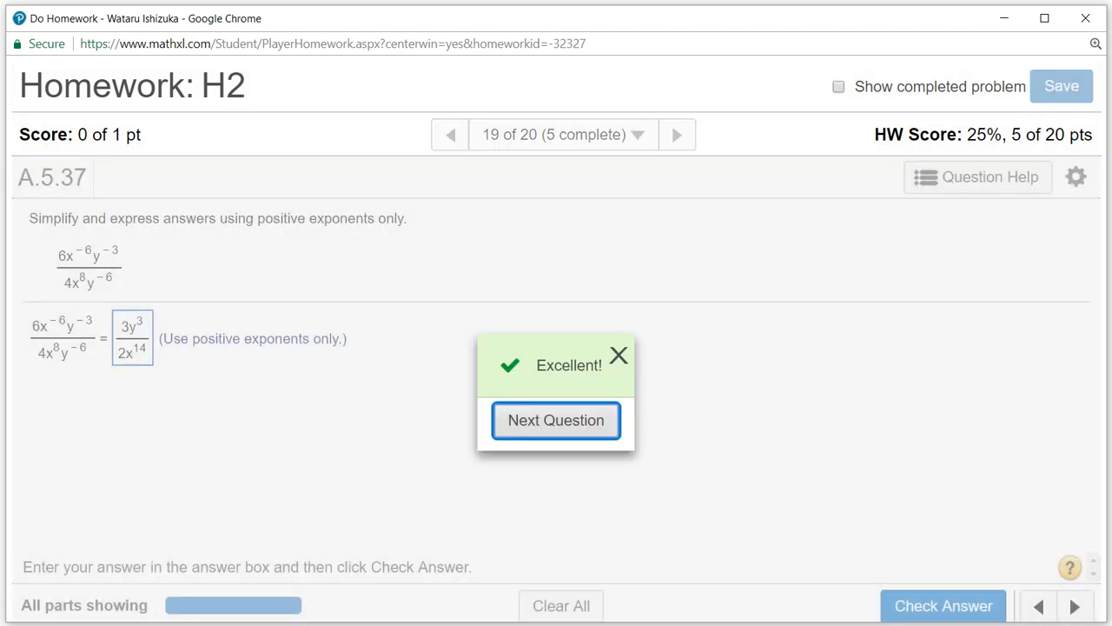